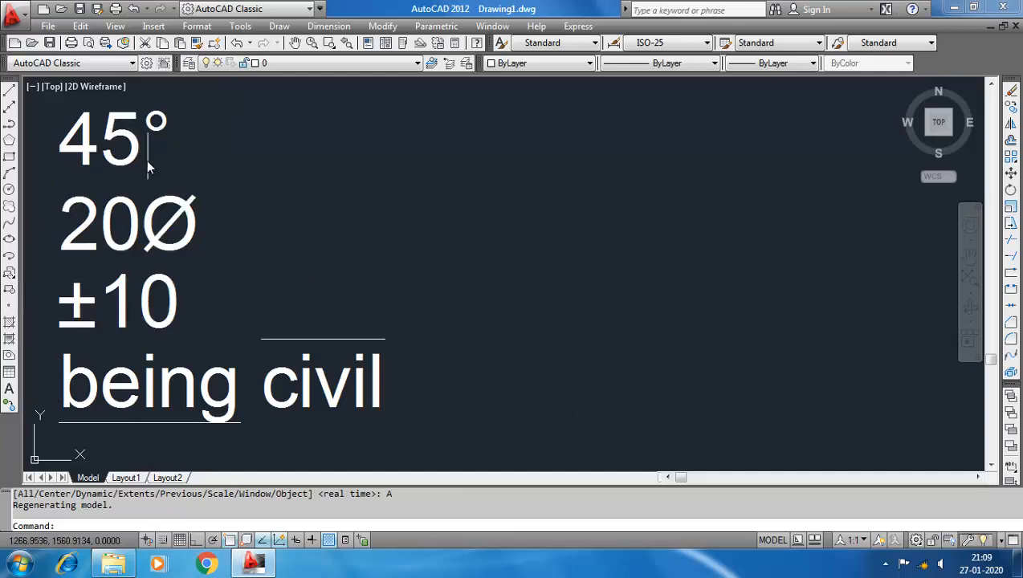
{"action": "mouse_move", "coordinate": [152, 320]}
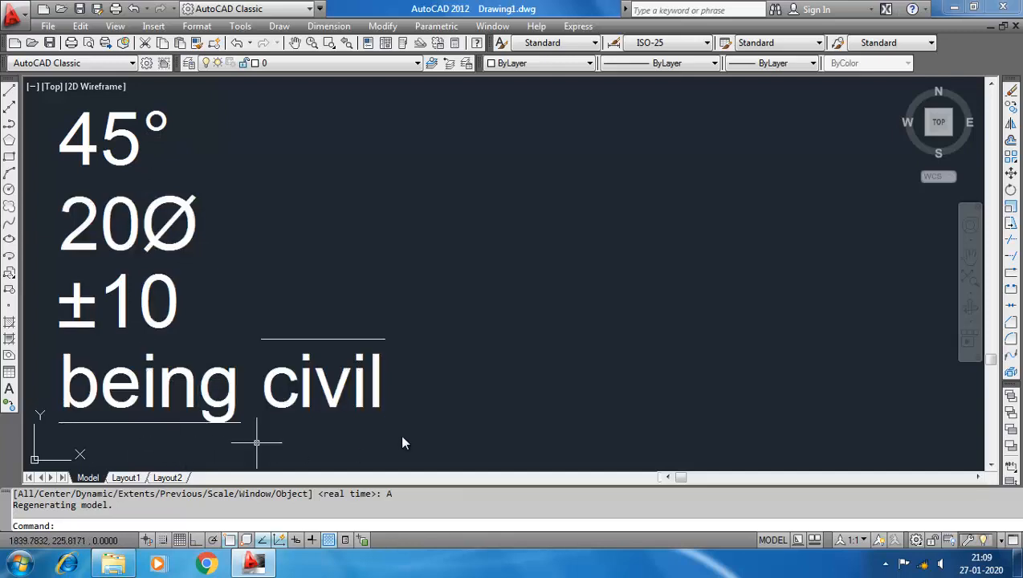
{"action": "mouse_move", "coordinate": [403, 354]}
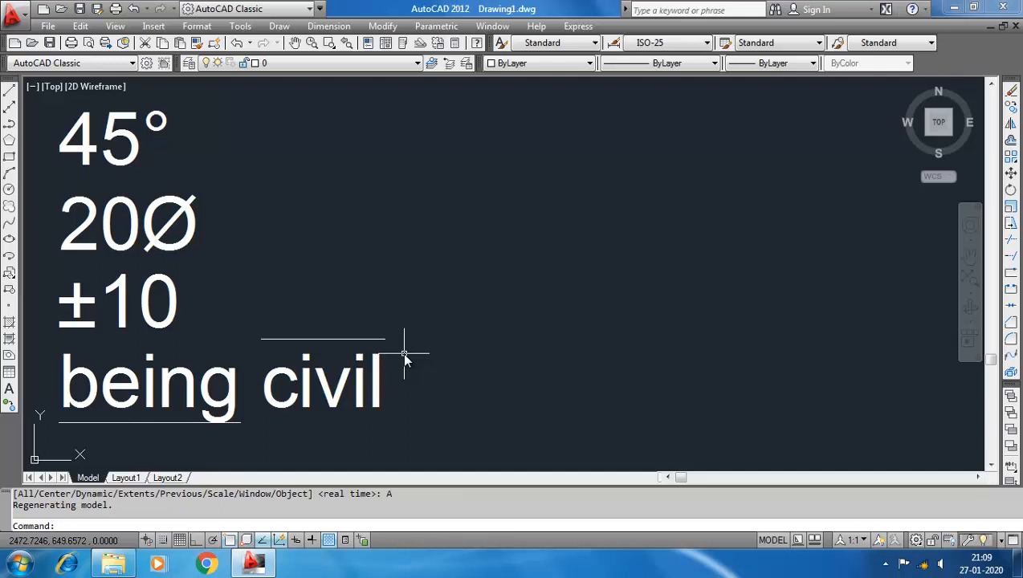
Start the single-line text command from the command line
{"action": "type", "text": "DT TEXT"}
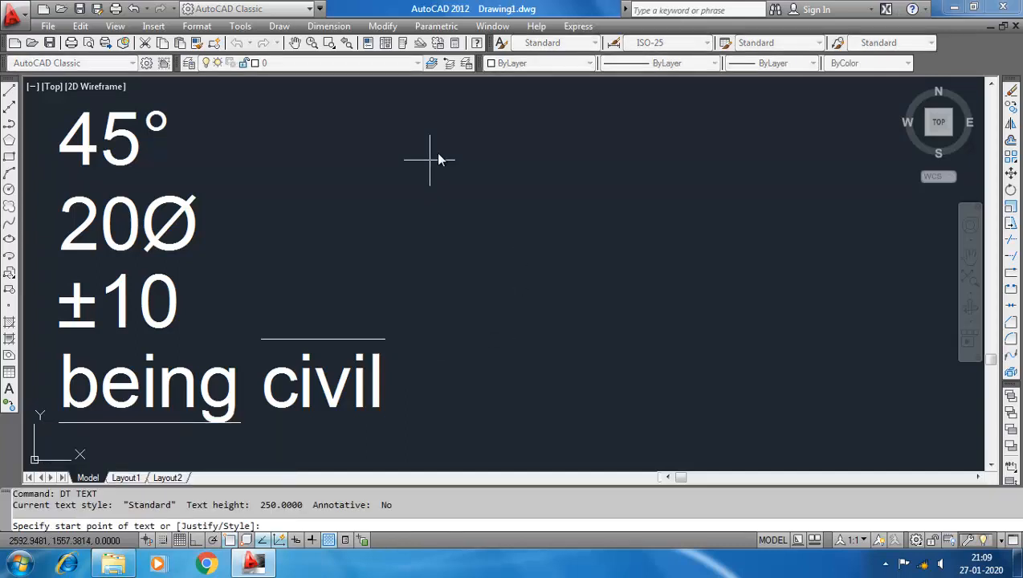
Place texts 45°, 20Ø and ±10 right of the first column using %%d, %%c and %%p codes
{"action": "left_click", "coordinate": [431, 161]}
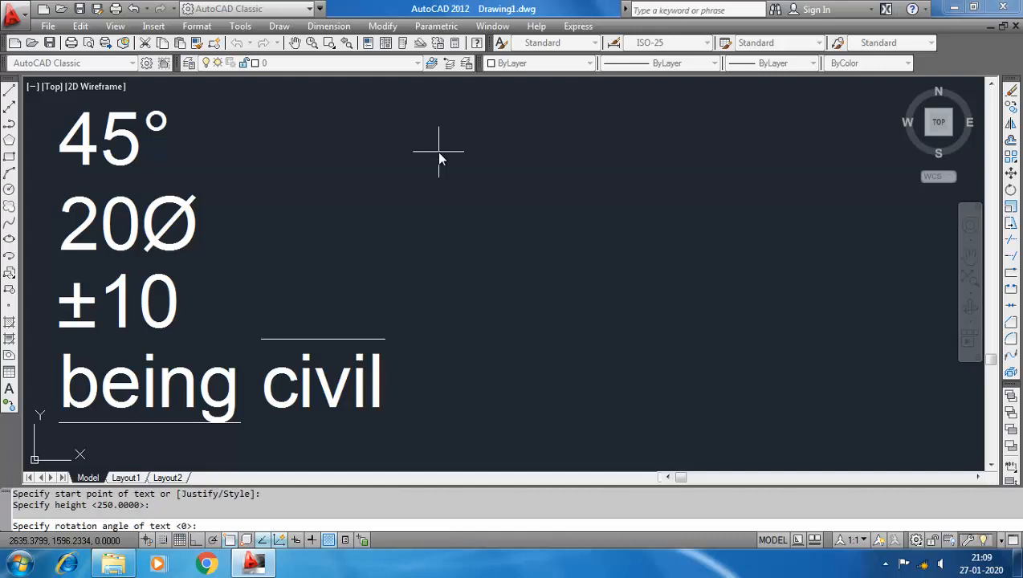
{"action": "type", "text": "4"}
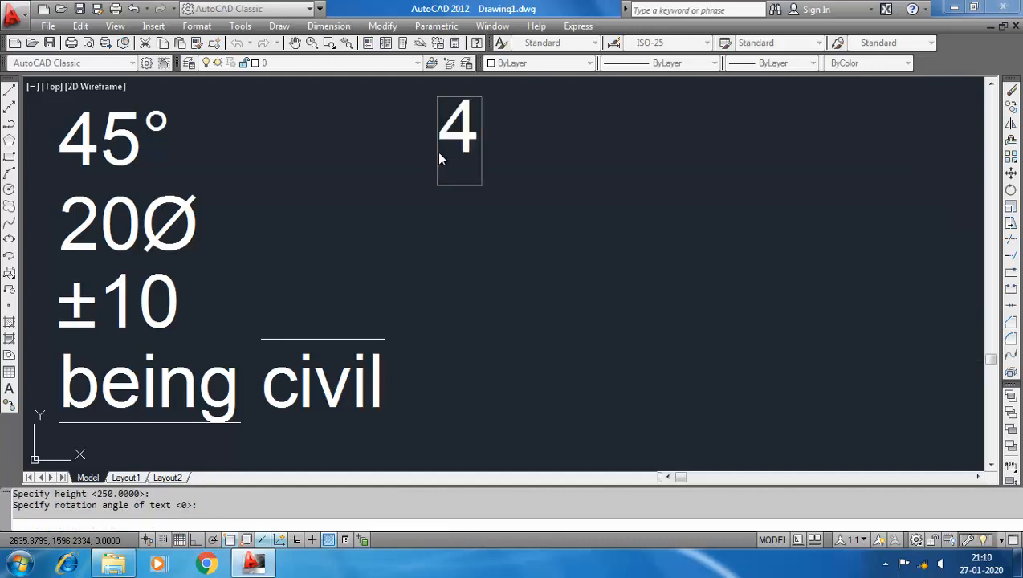
{"action": "type", "text": "5"}
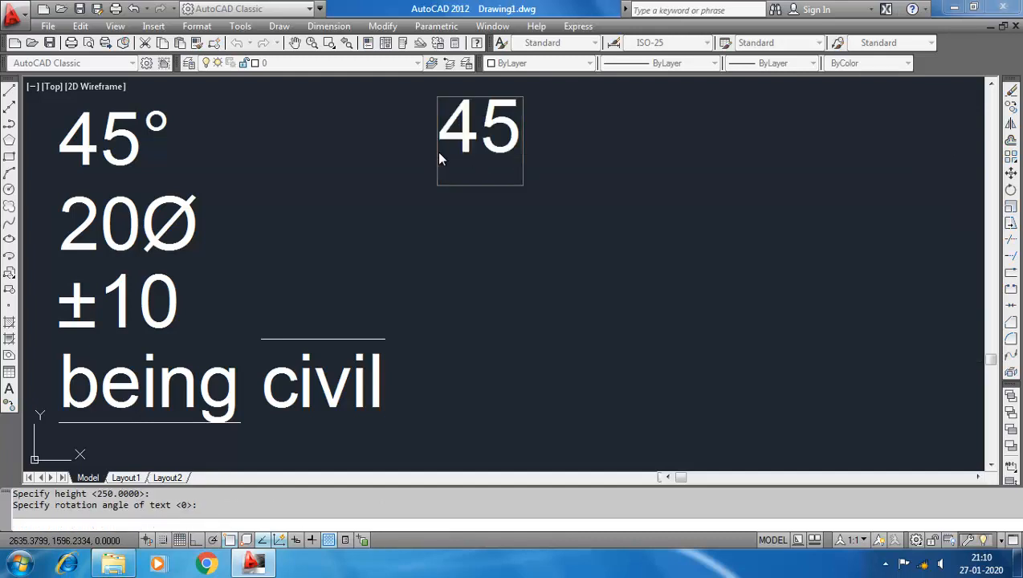
{"action": "type", "text": "%%"}
{"action": "type", "text": "20"}
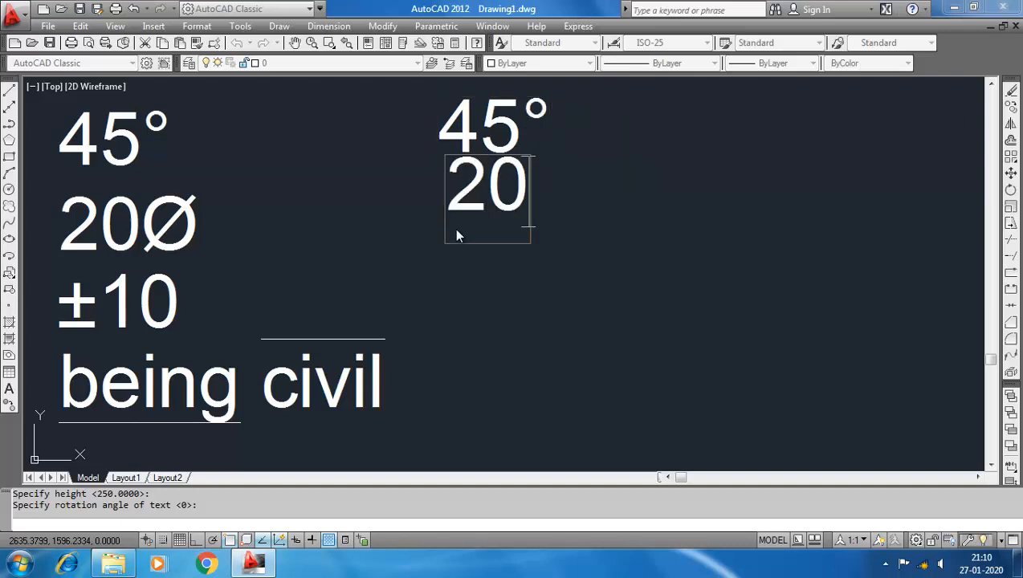
{"action": "type", "text": "%%"}
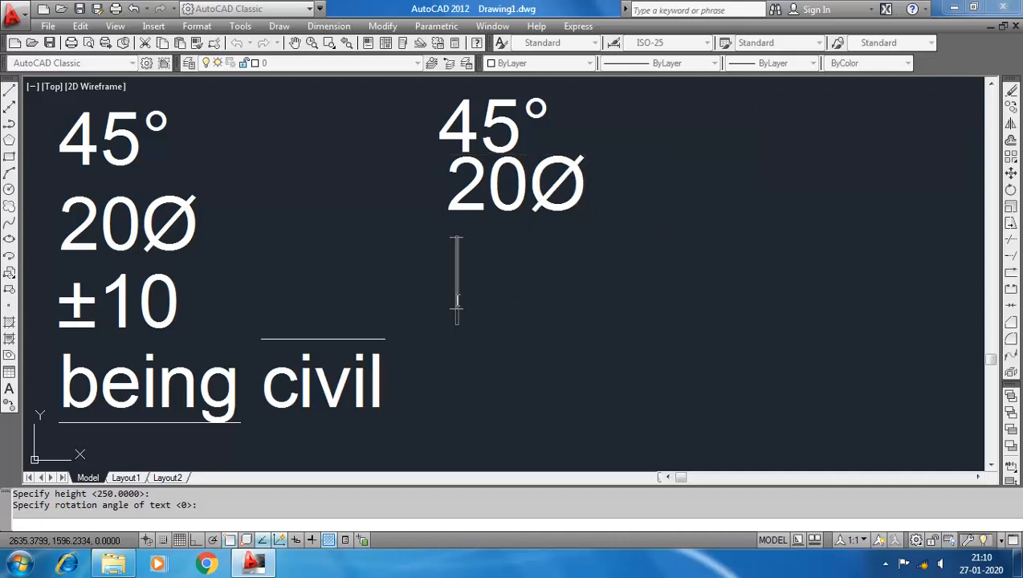
{"action": "type", "text": "±10"}
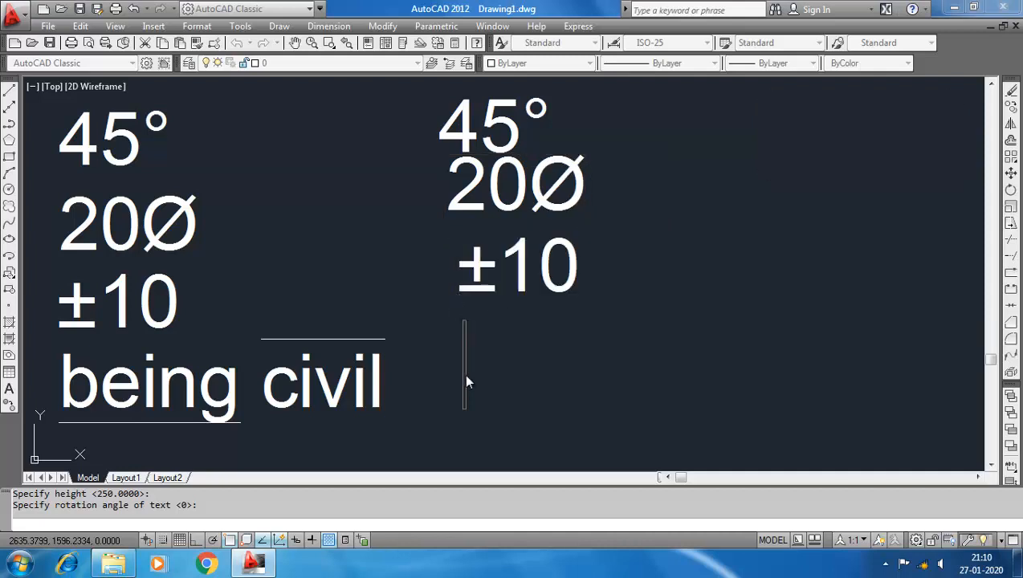
Add 'being civil' with 'being' underlined (%%u) and 'civil' overscored (%%o)
{"action": "type", "text": "bein"}
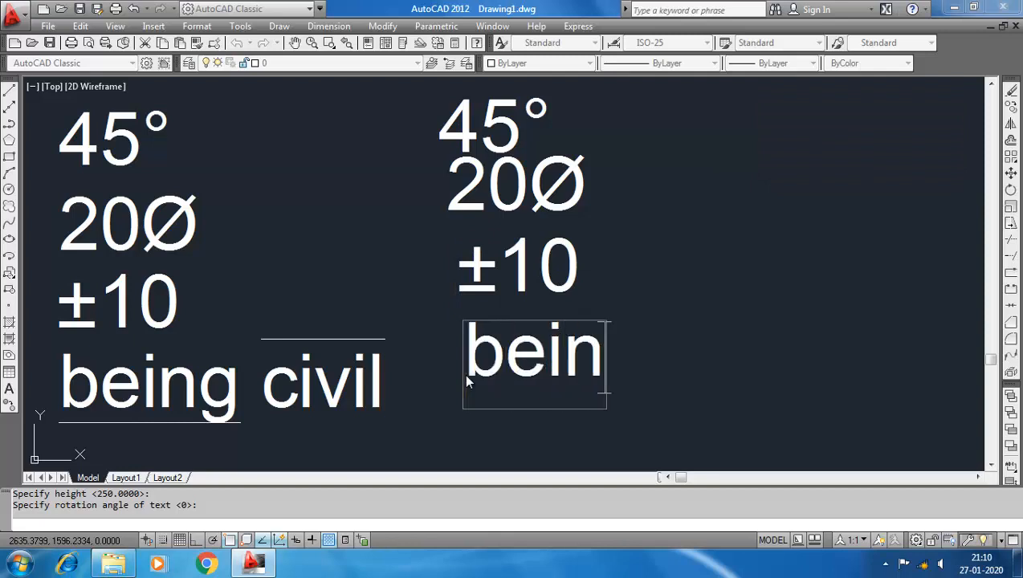
{"action": "type", "text": "g civil"}
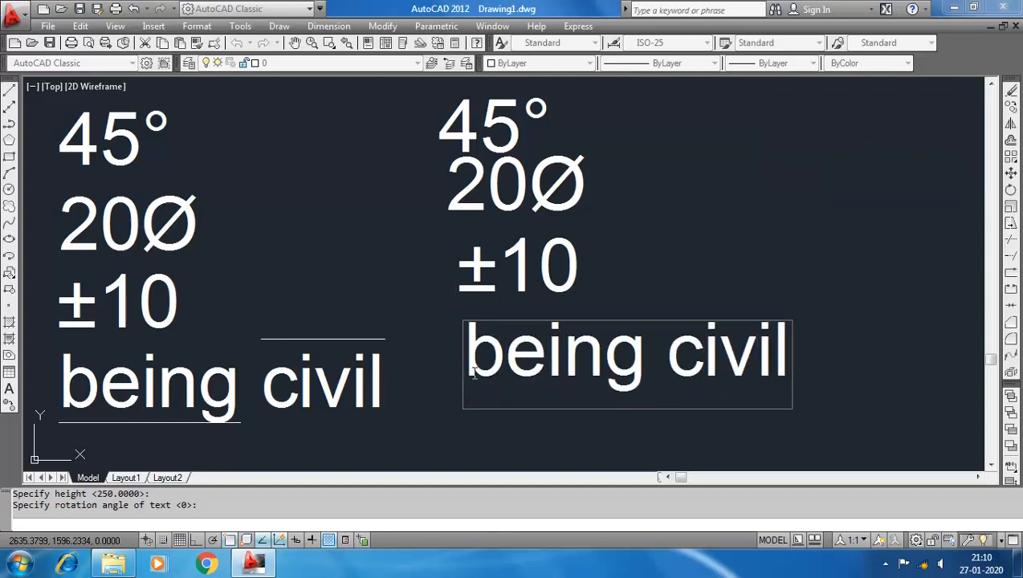
{"action": "type", "text": "%%"}
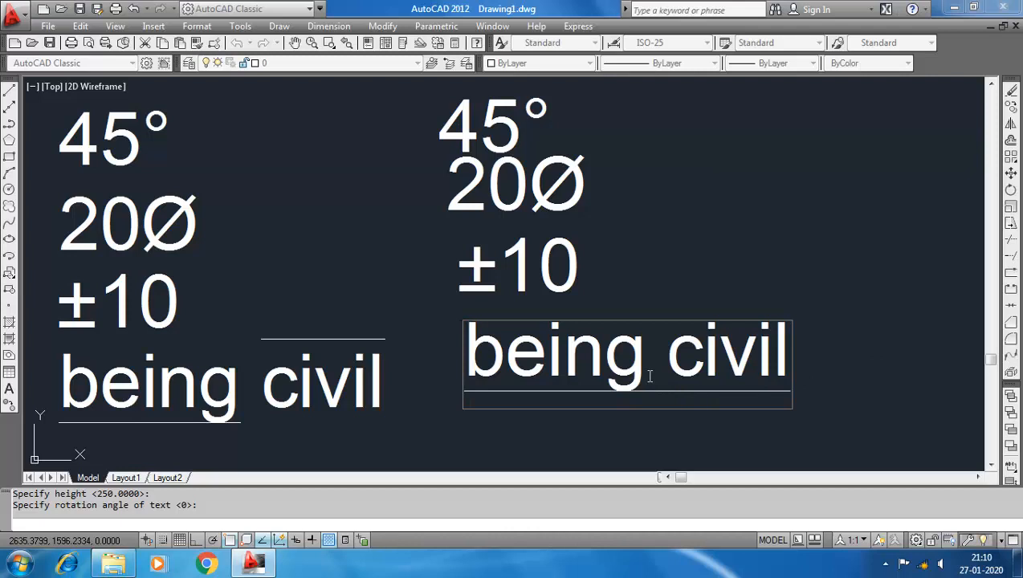
{"action": "type", "text": "%"}
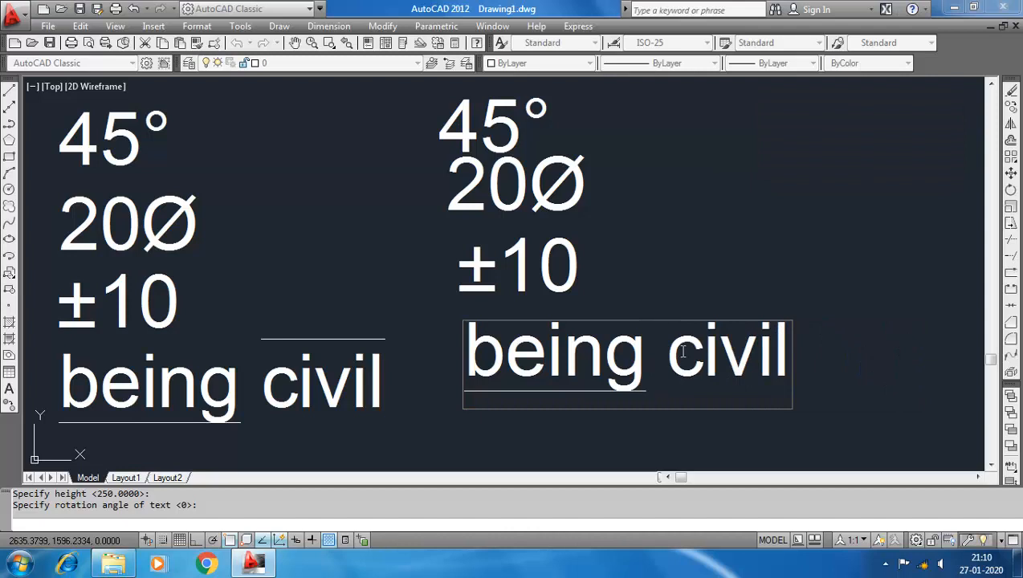
{"action": "type", "text": "%%o"}
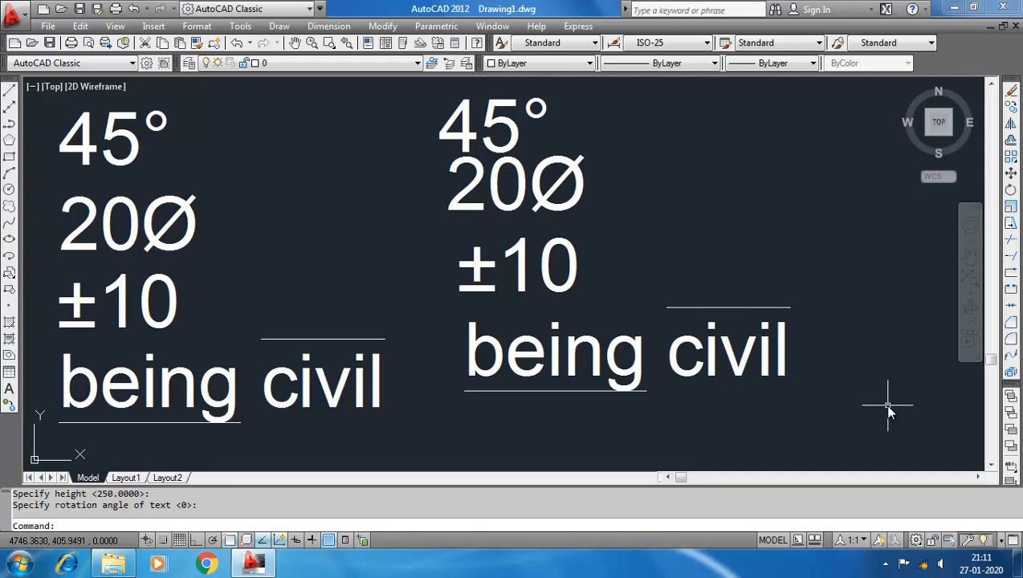
{"action": "mouse_move", "coordinate": [464, 297]}
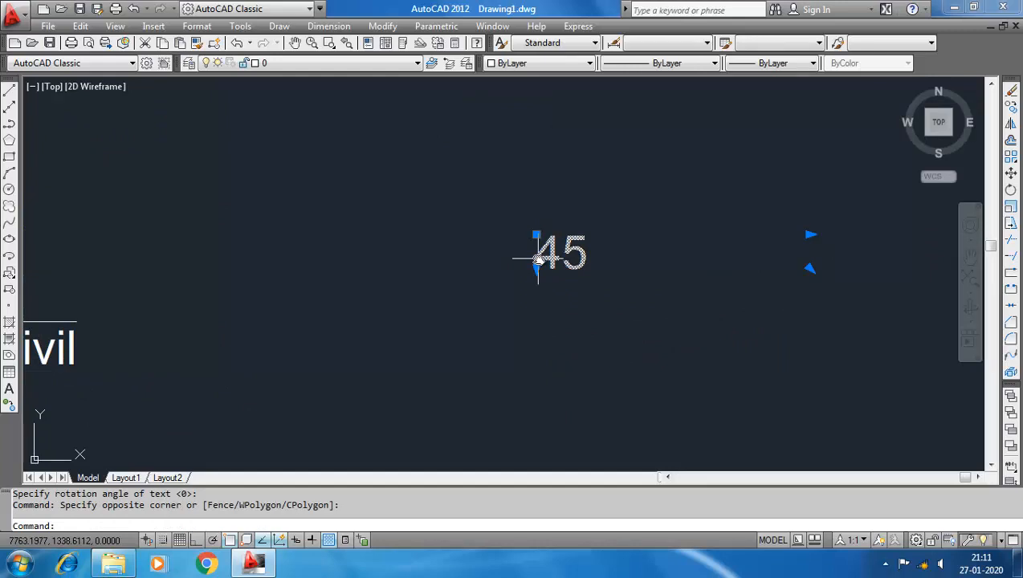
{"action": "mouse_move", "coordinate": [607, 273]}
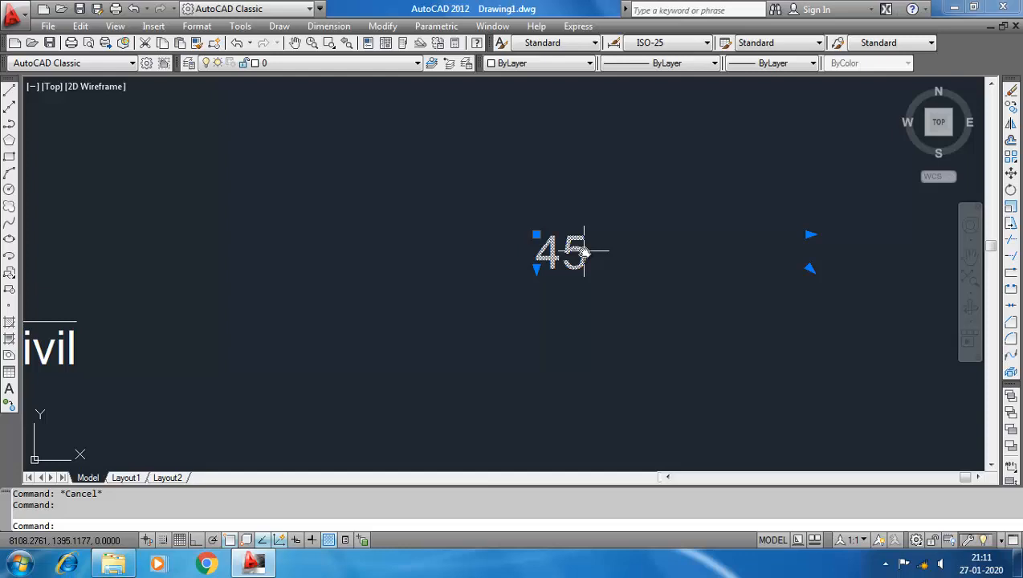
Edit the multiline text and insert a degree sign so it reads 45°
{"action": "double_click", "coordinate": [562, 254]}
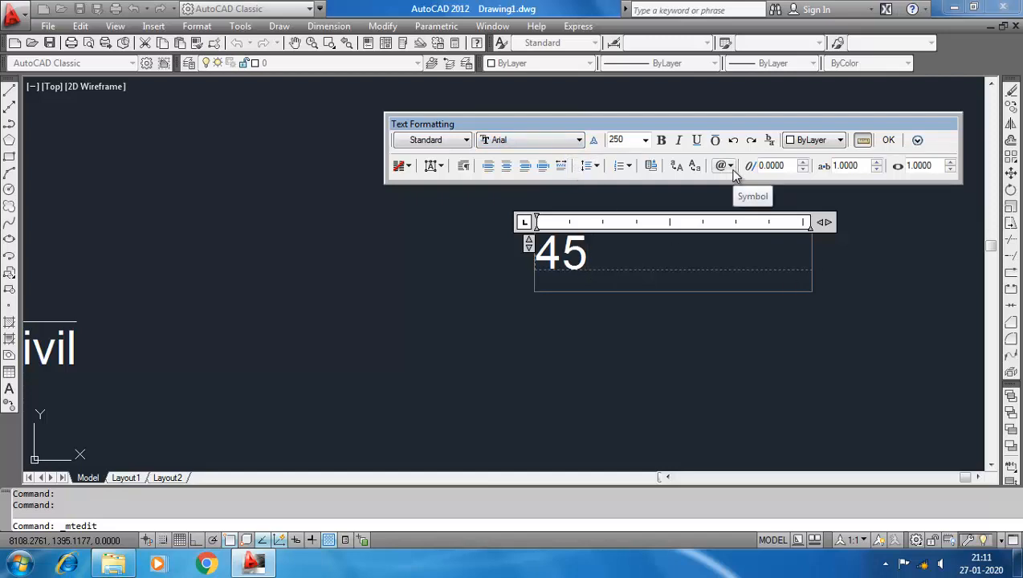
{"action": "left_click", "coordinate": [722, 166]}
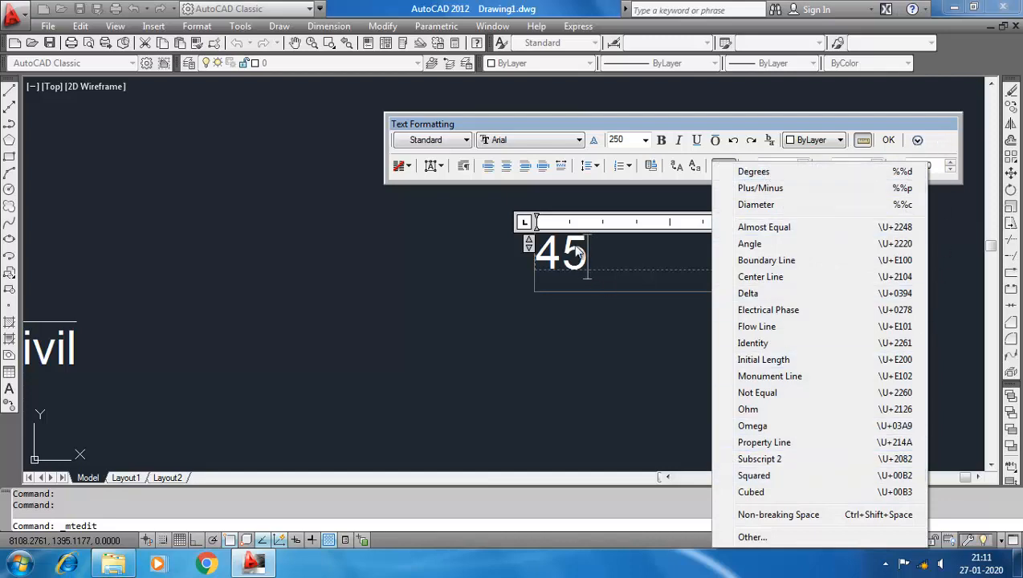
{"action": "left_click", "coordinate": [754, 171]}
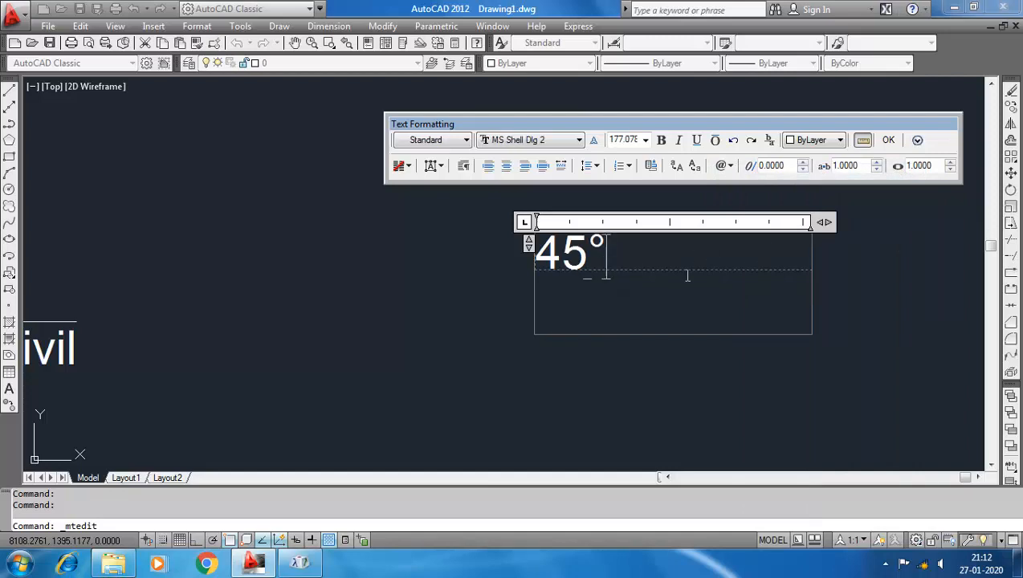
Bring up the Character Map from the Symbol list's Other... entry
{"action": "left_click", "coordinate": [721, 166]}
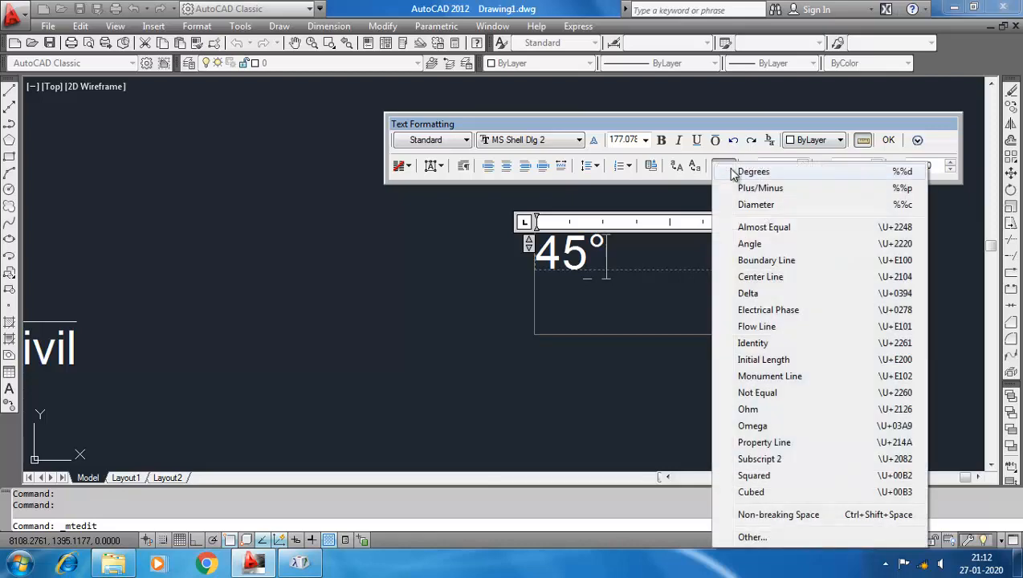
{"action": "left_click", "coordinate": [751, 537]}
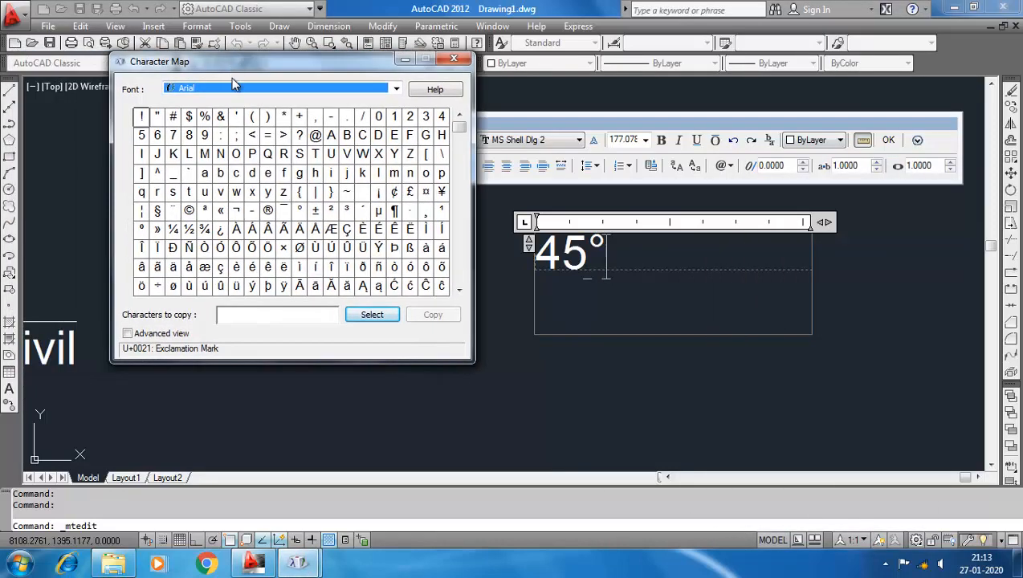
{"action": "mouse_move", "coordinate": [220, 210]}
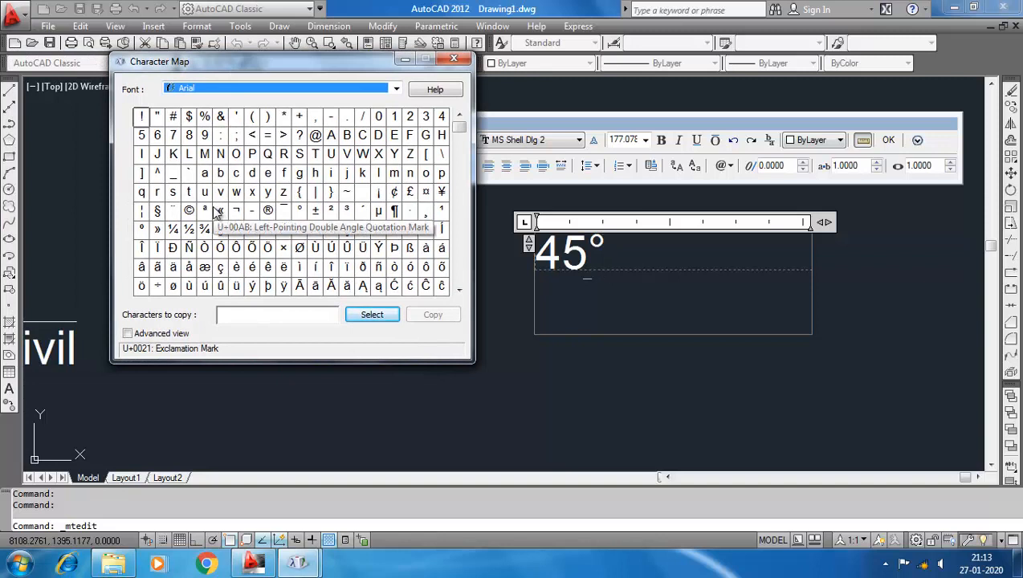
Pick the superscript two character from the Arial grid in Character Map
{"action": "left_click", "coordinate": [329, 210]}
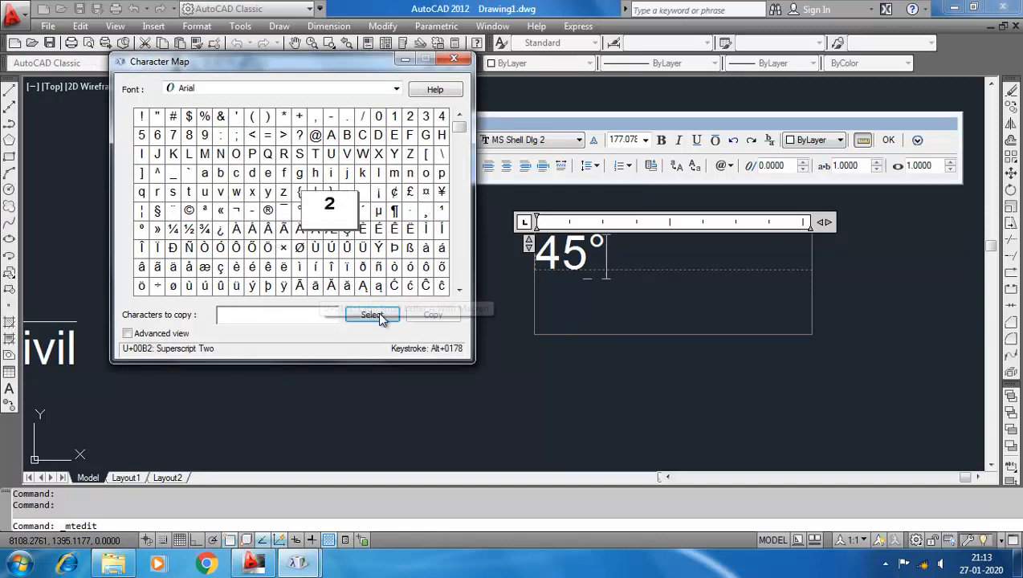